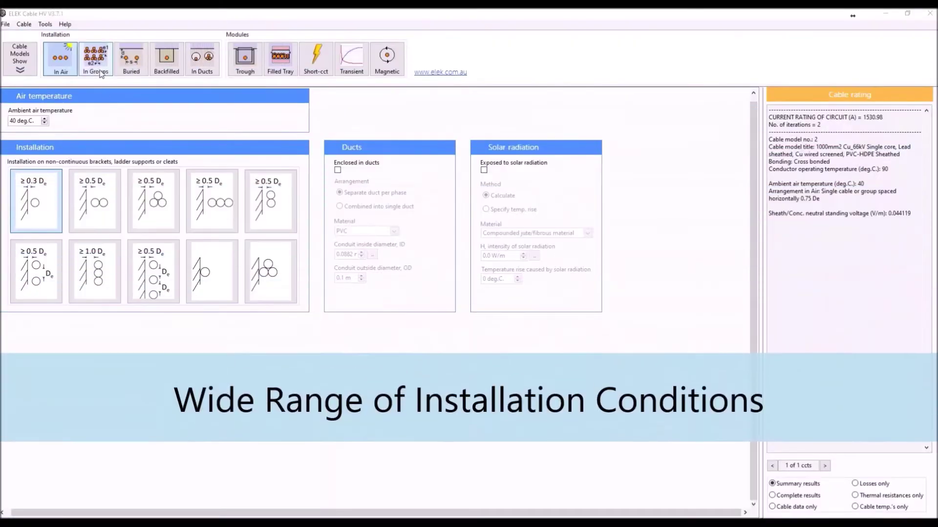
- Arrange three cables in trefoil, switch to grouped cables in air, and enable solar radiation exposure
left_click(130, 58)
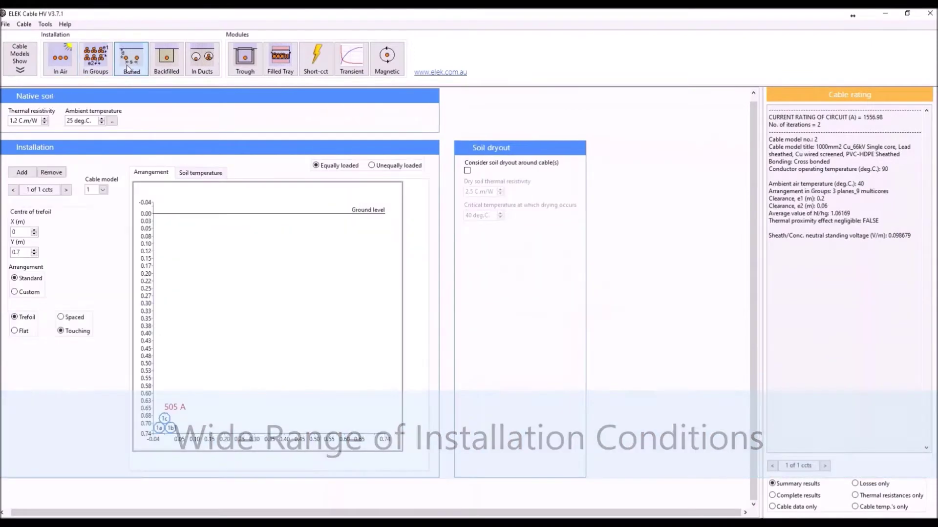
left_click(61, 59)
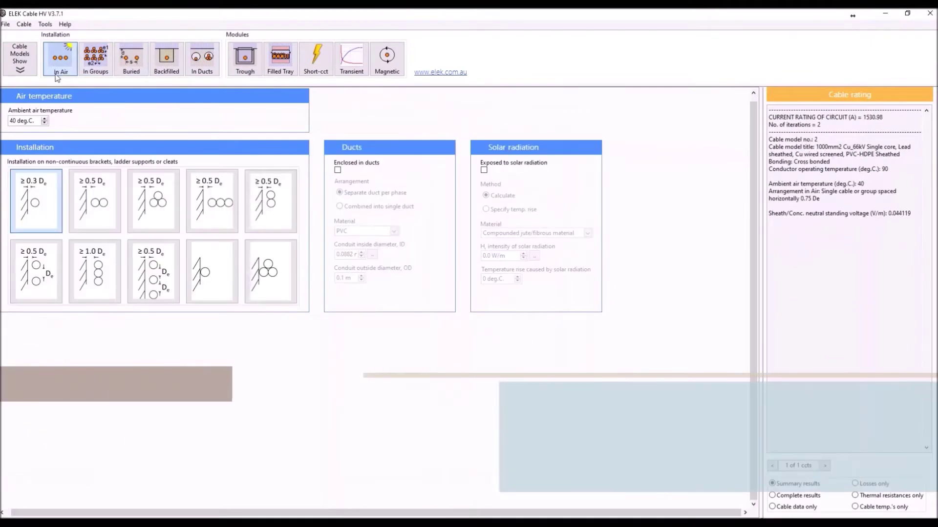
left_click(152, 201)
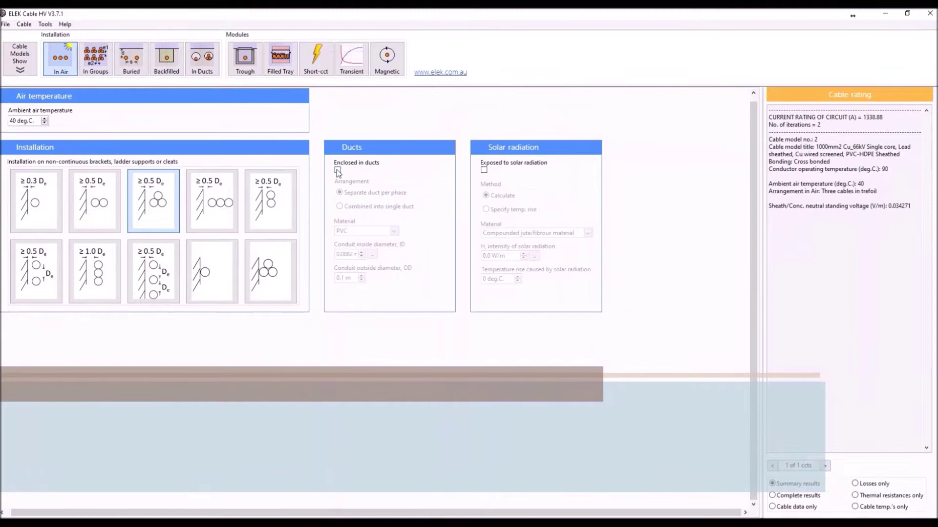
left_click(96, 58)
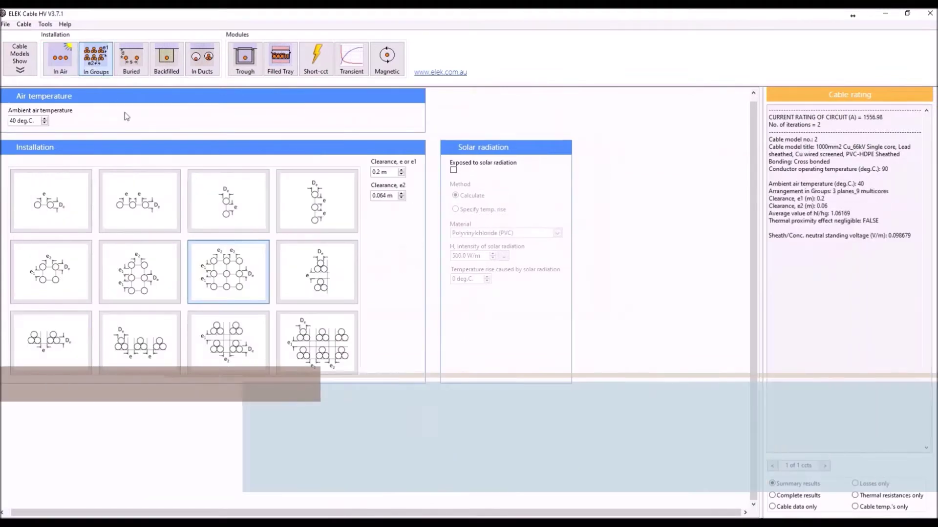
left_click(454, 170)
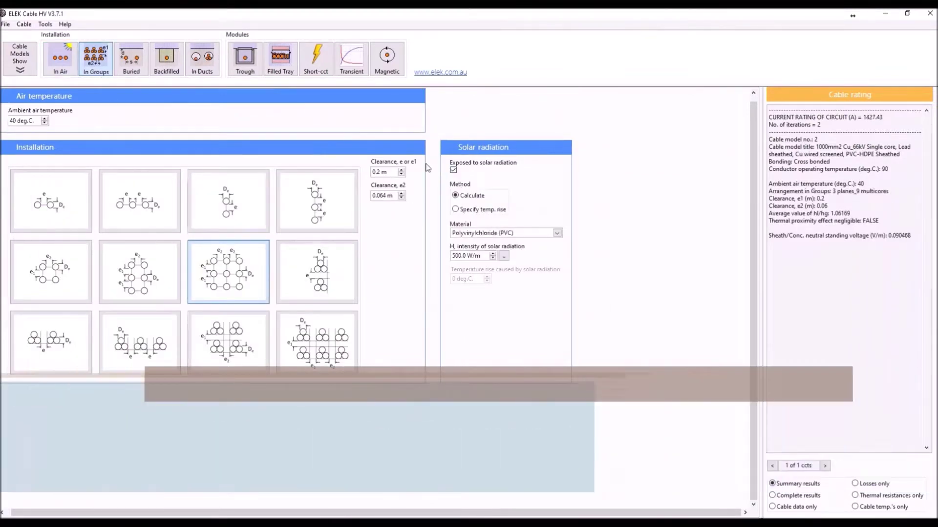
- Switch to directly buried installation with soil dry-out considered and show the soil temperature contour plot
left_click(131, 57)
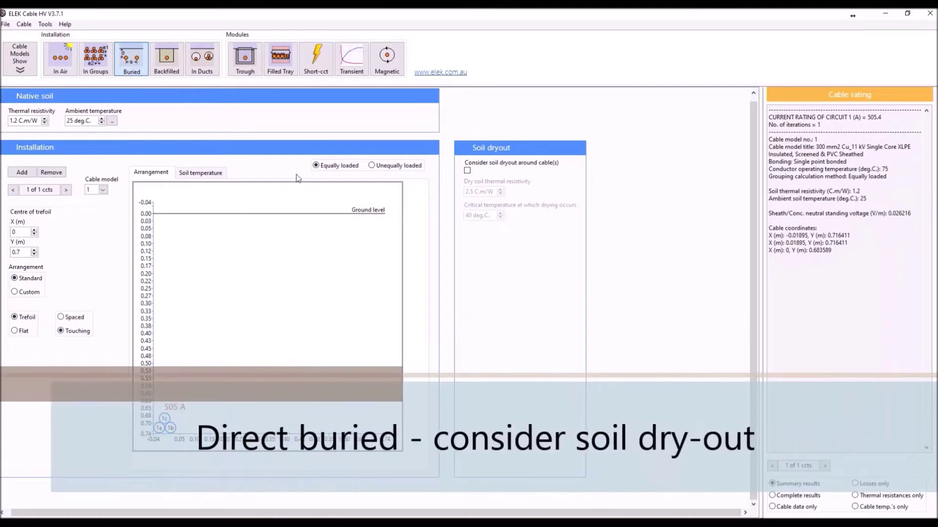
left_click(467, 170)
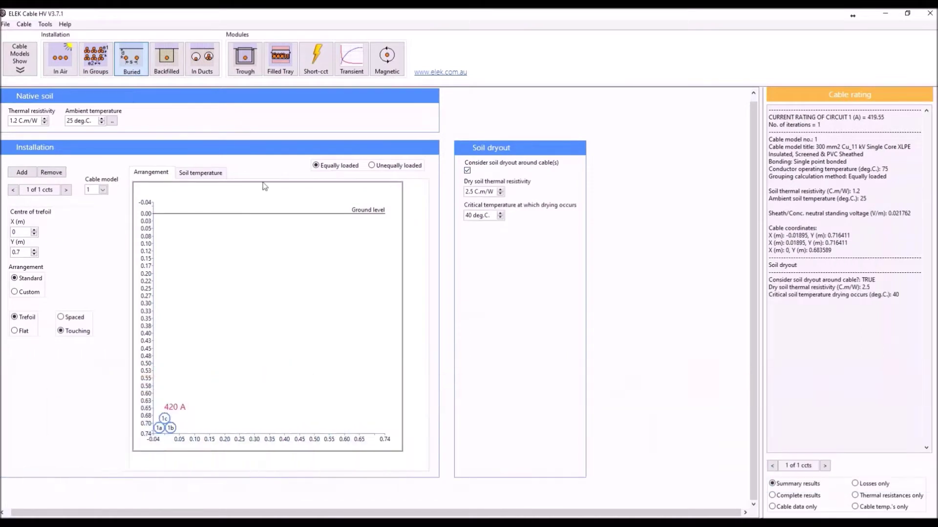
left_click(200, 172)
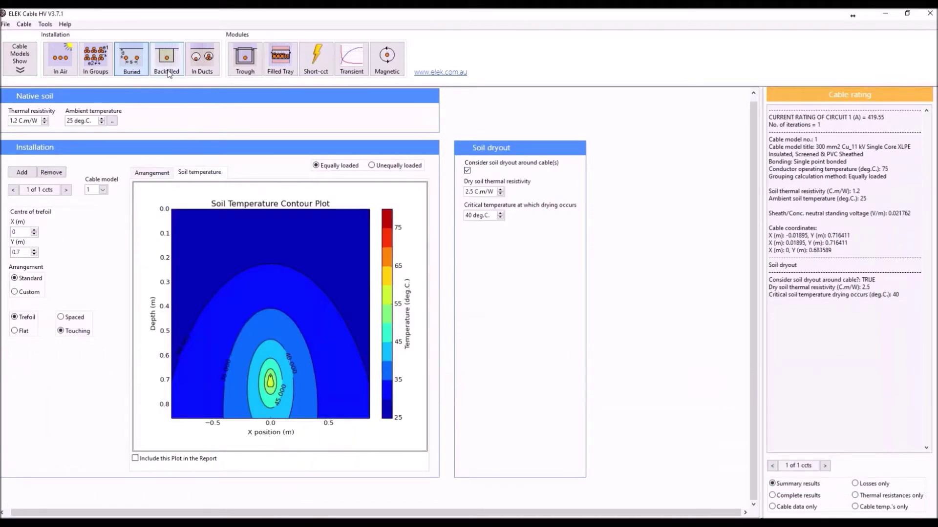
left_click(166, 57)
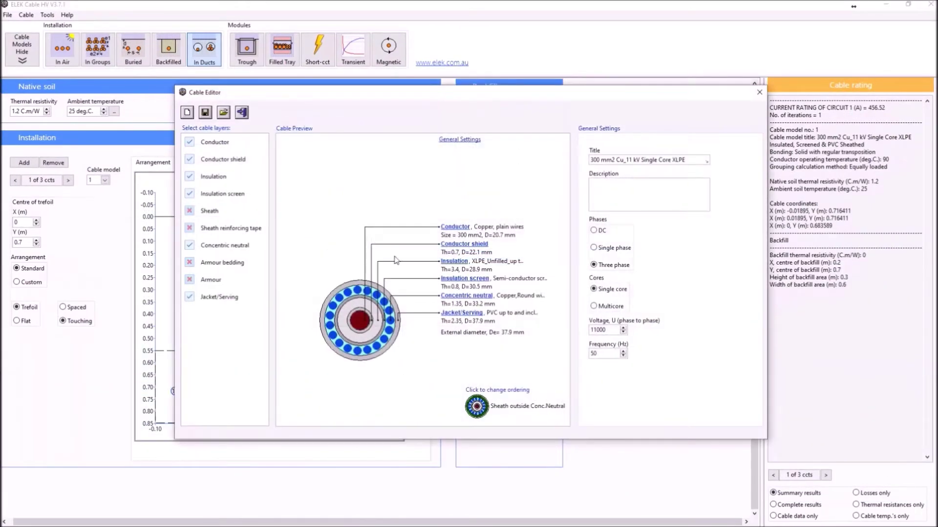
- Add sheath, reinforcing tape and armour layers to the 300 mm² cable construction and close the editor
left_click(464, 244)
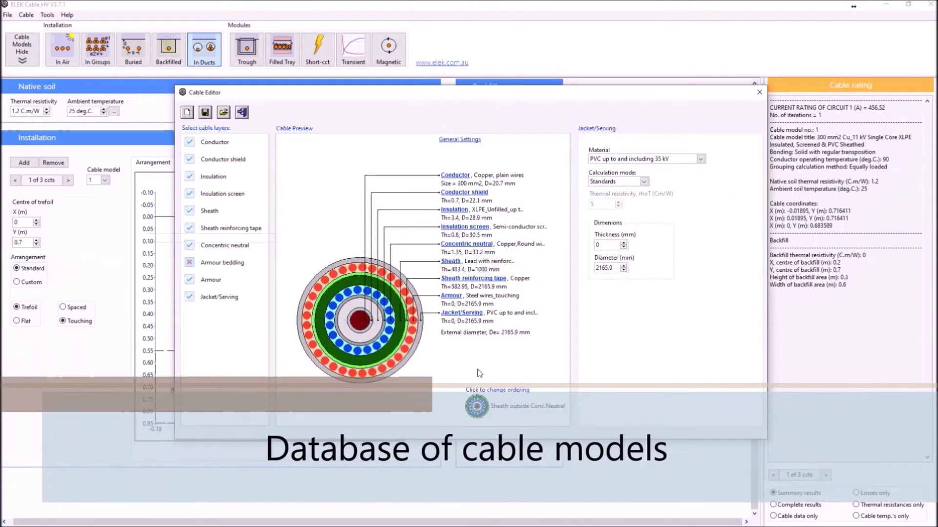
left_click(222, 113)
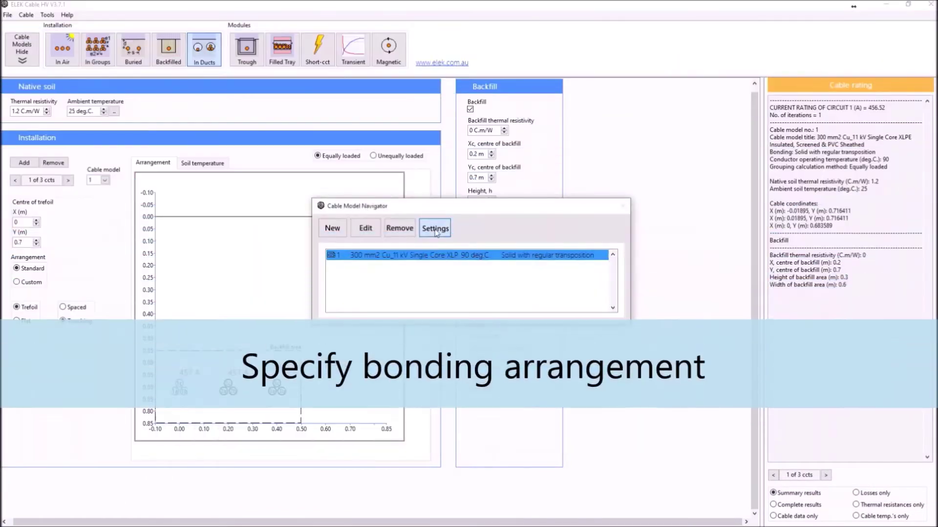
- Set the cable model's bonding to single point bonded in installation settings, giving a 426 A rating
left_click(435, 228)
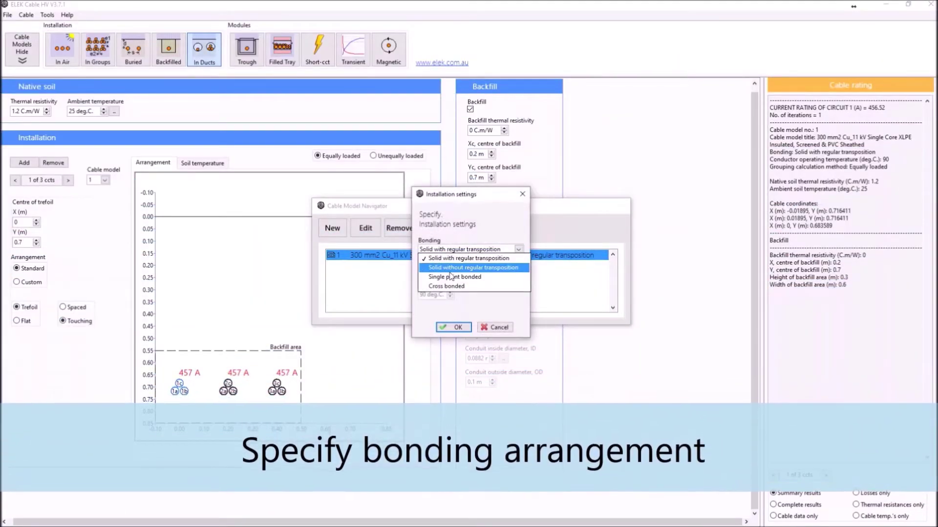
left_click(453, 278)
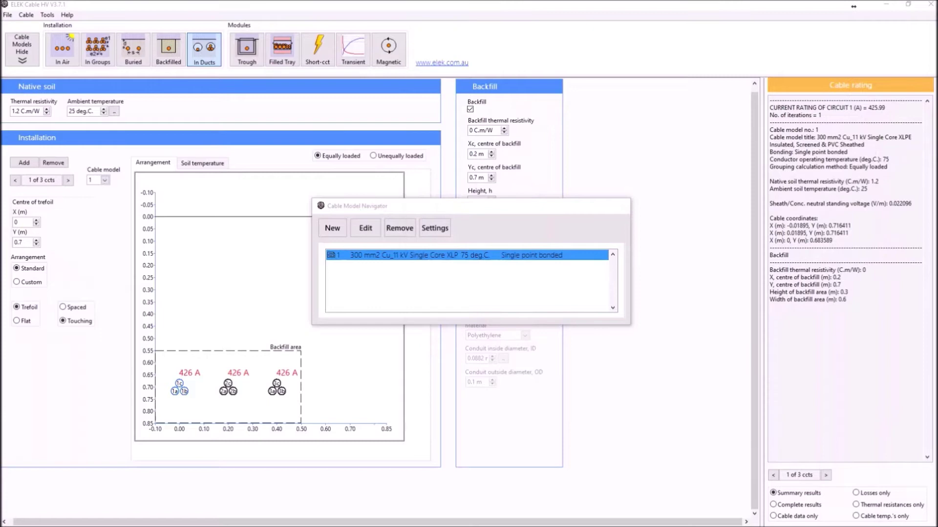
left_click(317, 49)
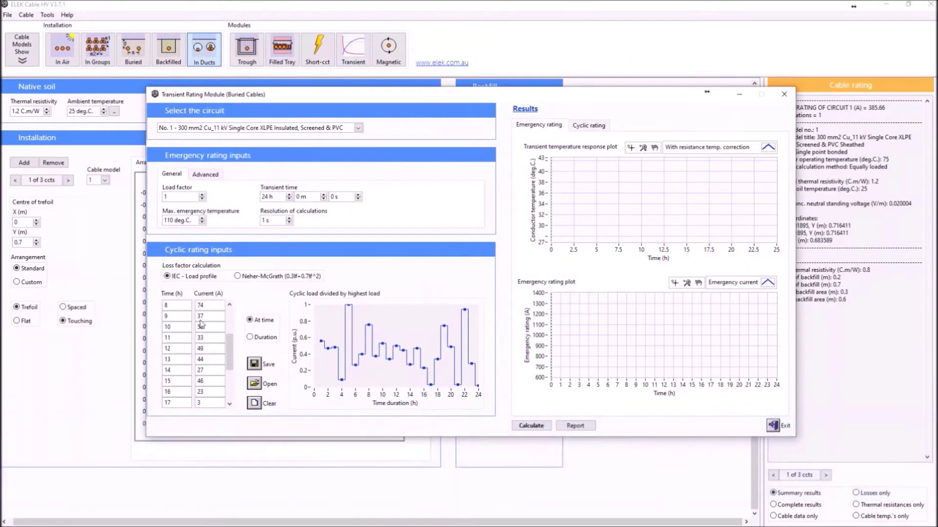
- Calculate circuit 1's transient and emergency rating plots and exit the transient module
left_click(531, 425)
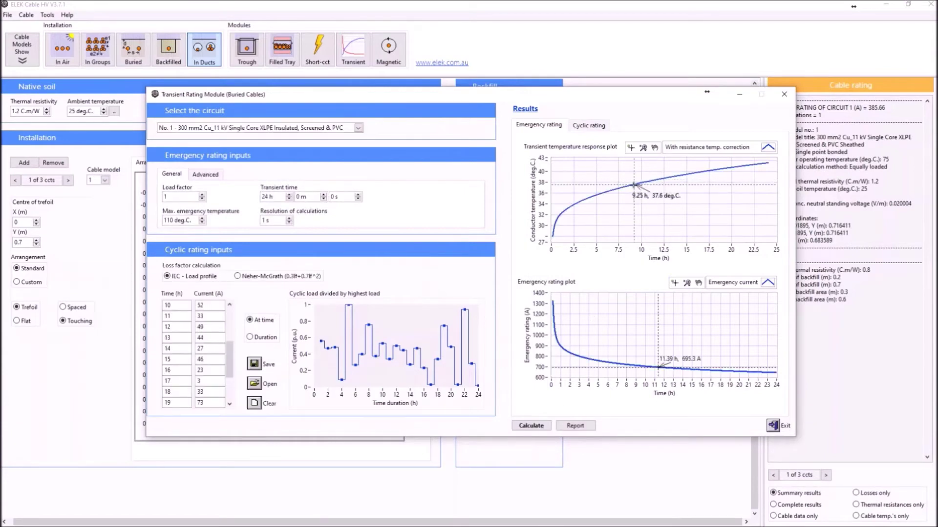
left_click(588, 125)
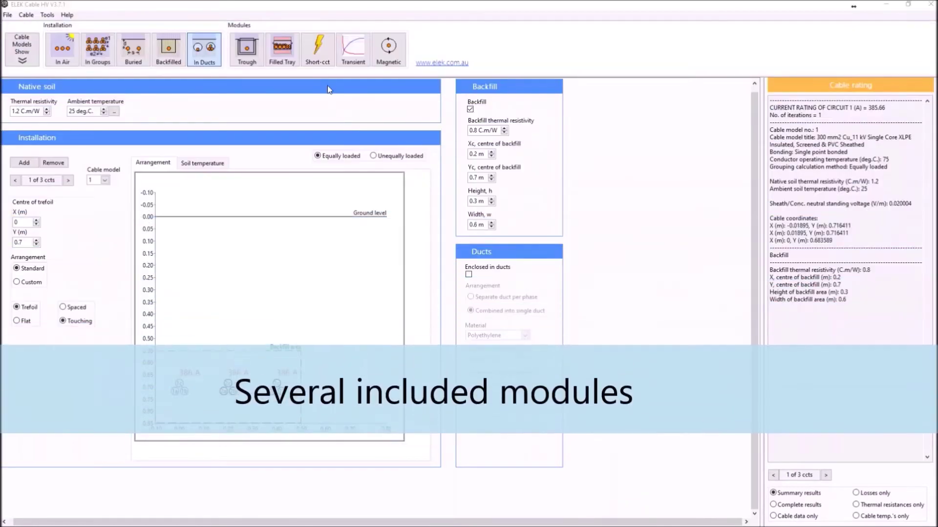
- Run the maximum short-circuit current calculation in the Short-cct module
left_click(317, 46)
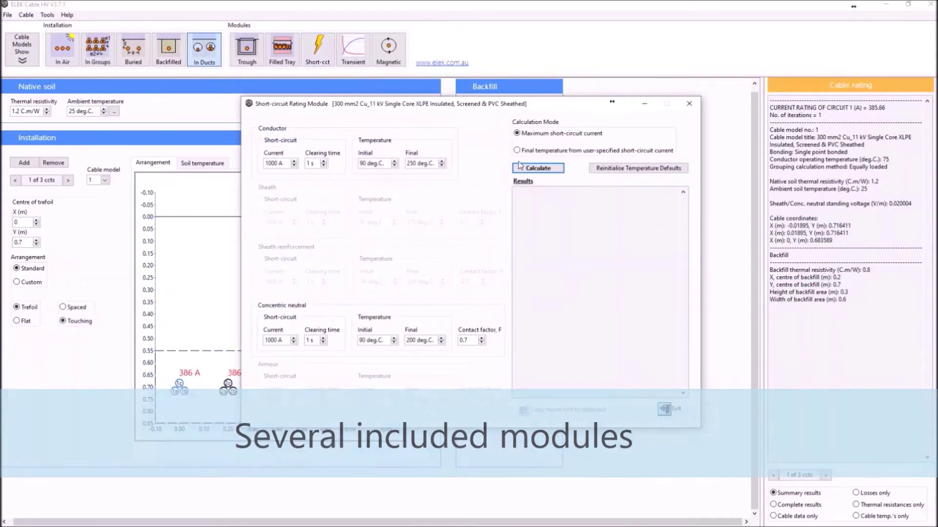
left_click(386, 49)
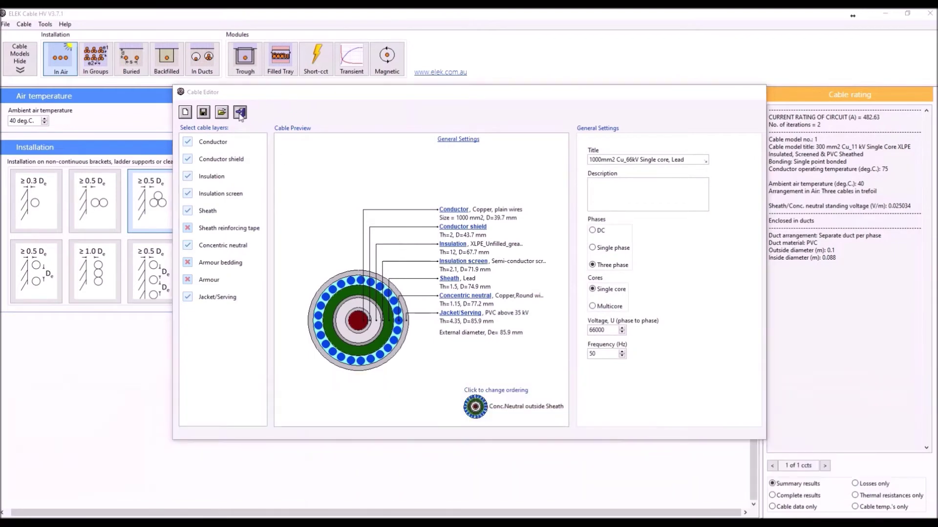
- Save the new 1000 mm² 66 kV lead-sheathed cable model and set its bonding to cross bonded
left_click(517, 249)
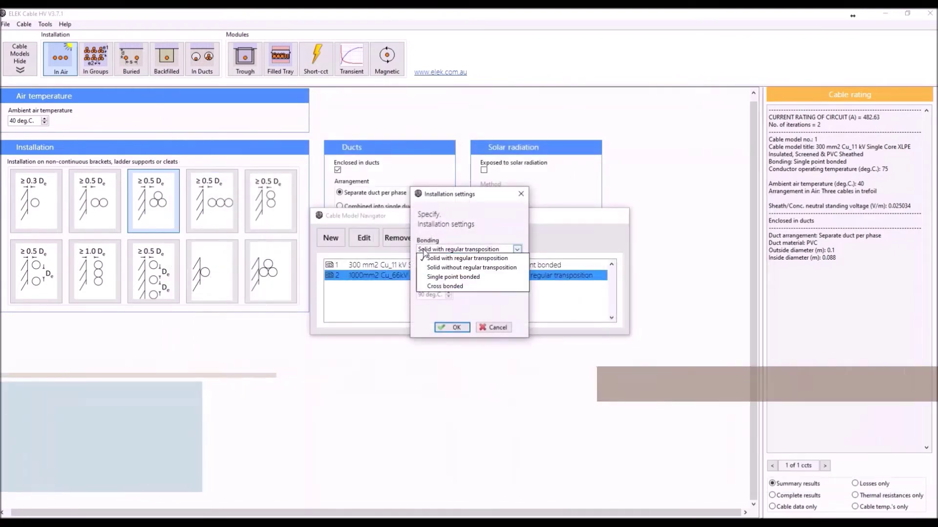
left_click(451, 327)
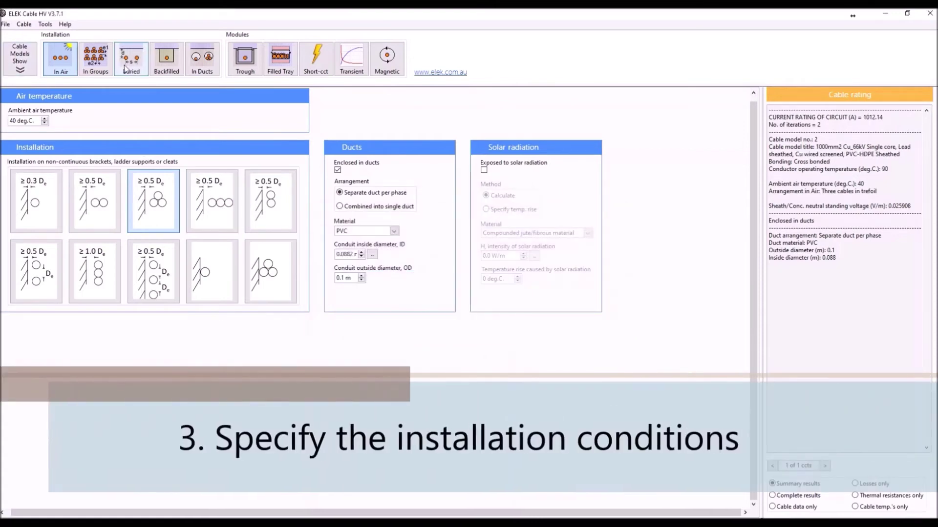
- Switch to directly buried installation and assign cable model 2 to the circuit
left_click(131, 59)
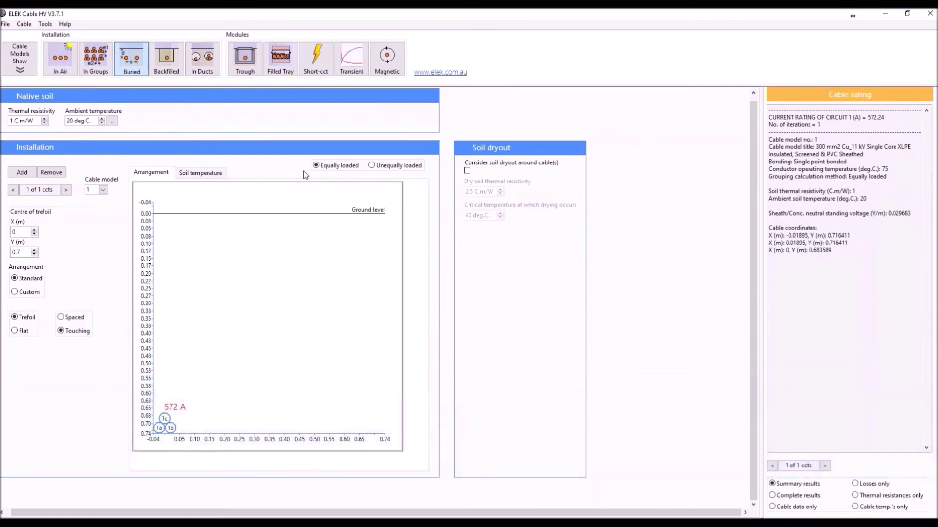
left_click(103, 189)
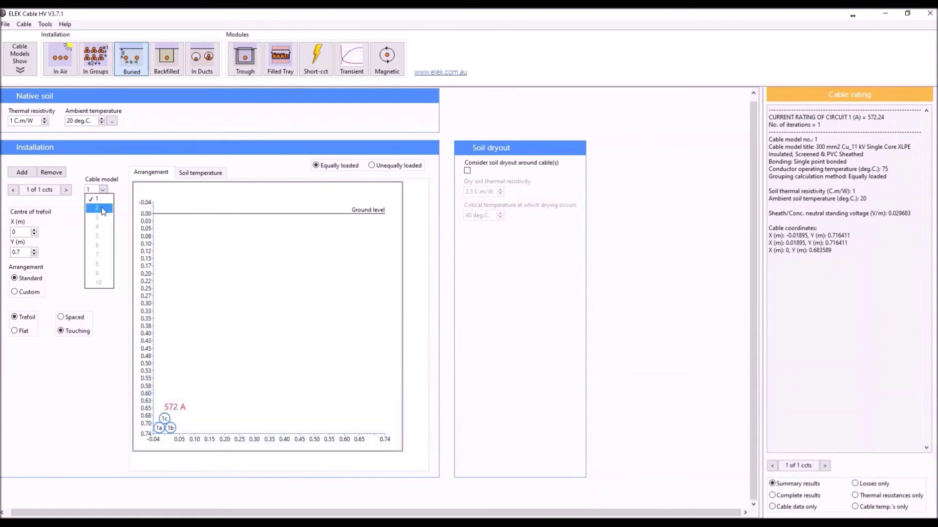
left_click(98, 207)
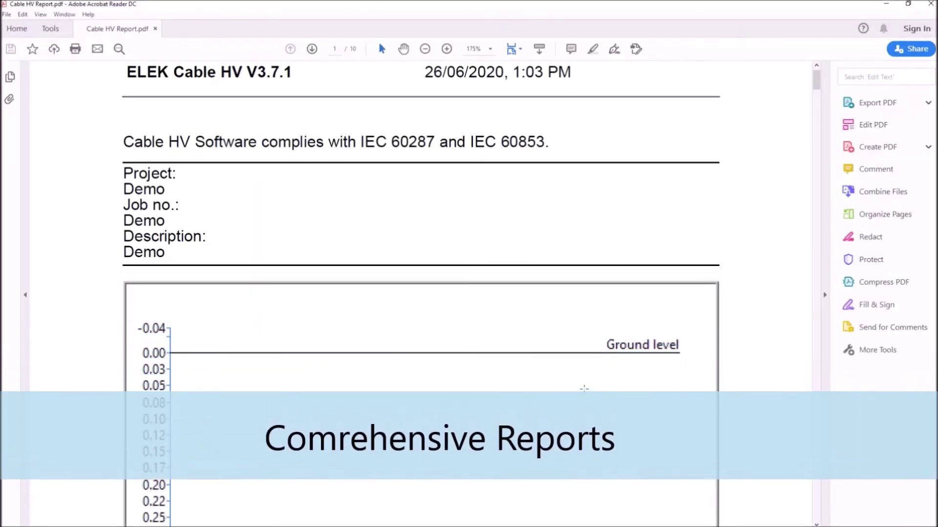
- Scroll page 1 of the report to Figure 1's buried layout and circuit 1's 421.04 A rating
scroll("down", 3)
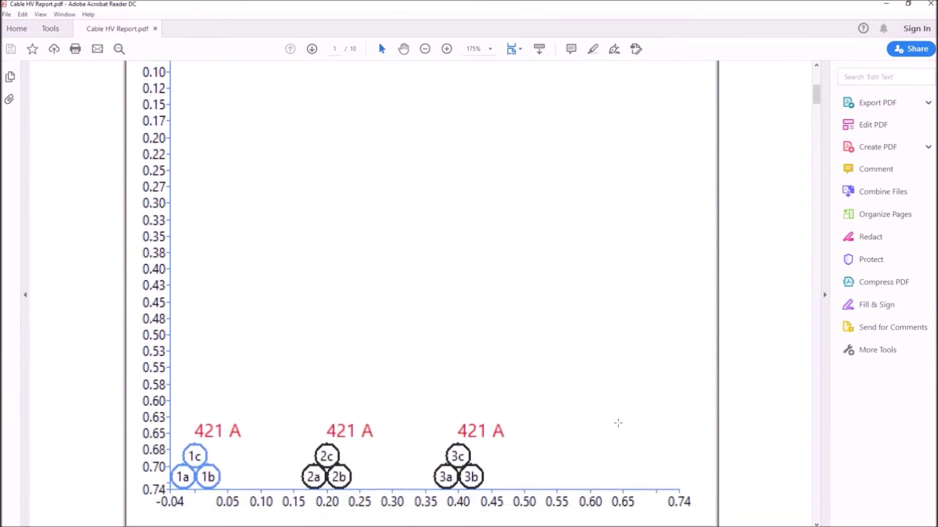
scroll("down", 3)
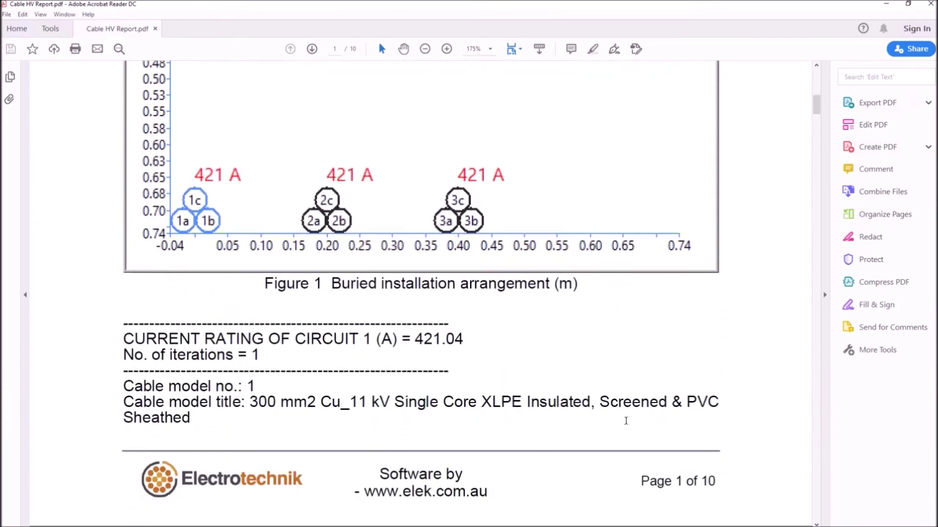